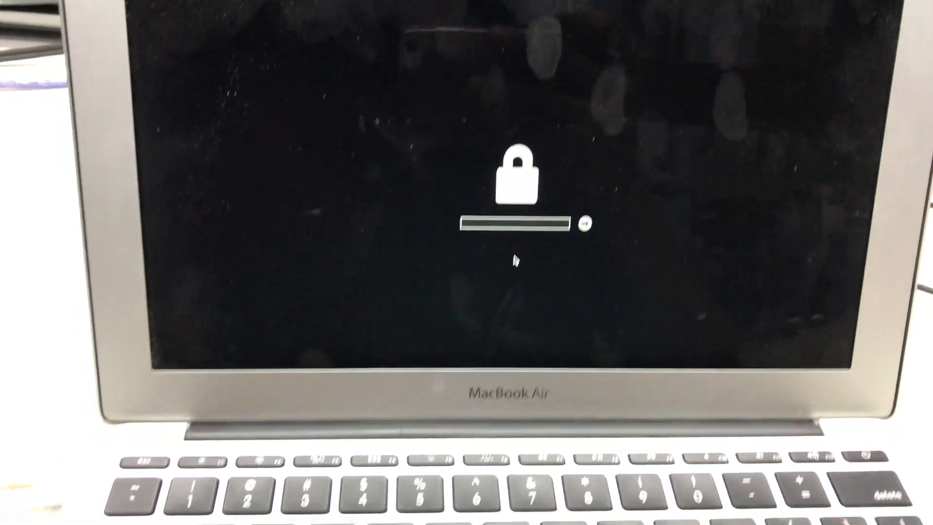
Smart Identify the chip as Micron N25Q064A and read its full contents into the buffer
type("•••••")
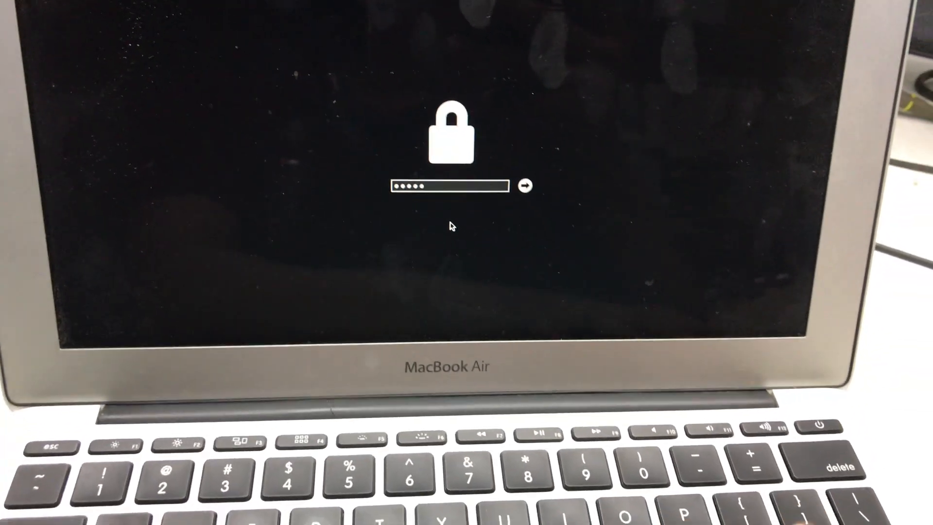
type("••")
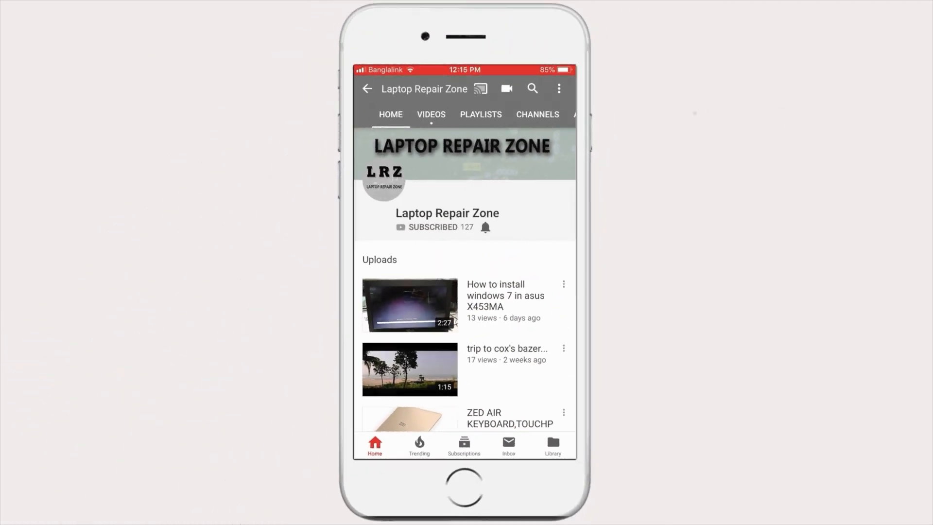
left_click(486, 227)
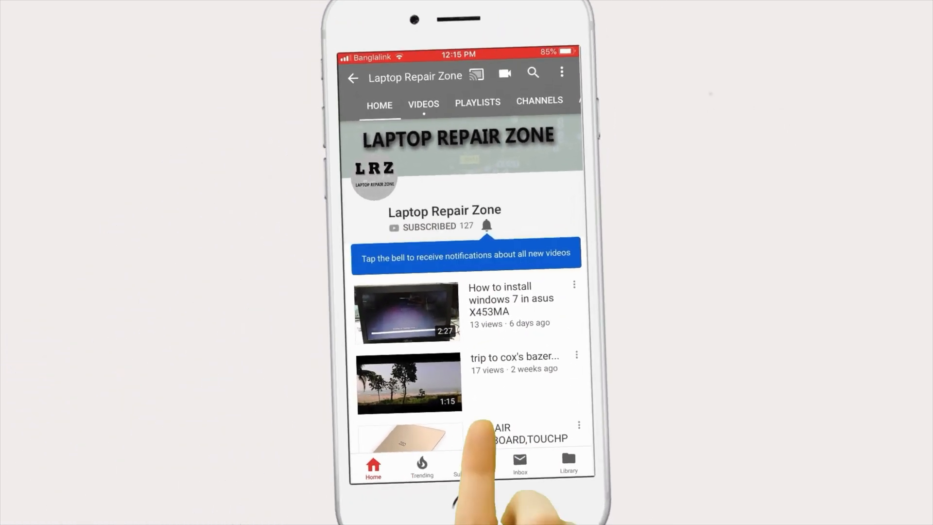
left_click(487, 226)
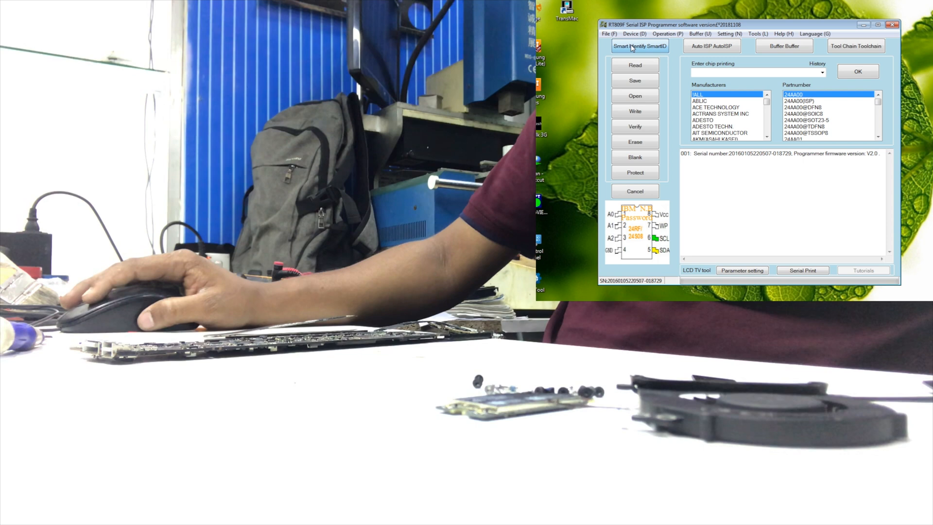
left_click(639, 45)
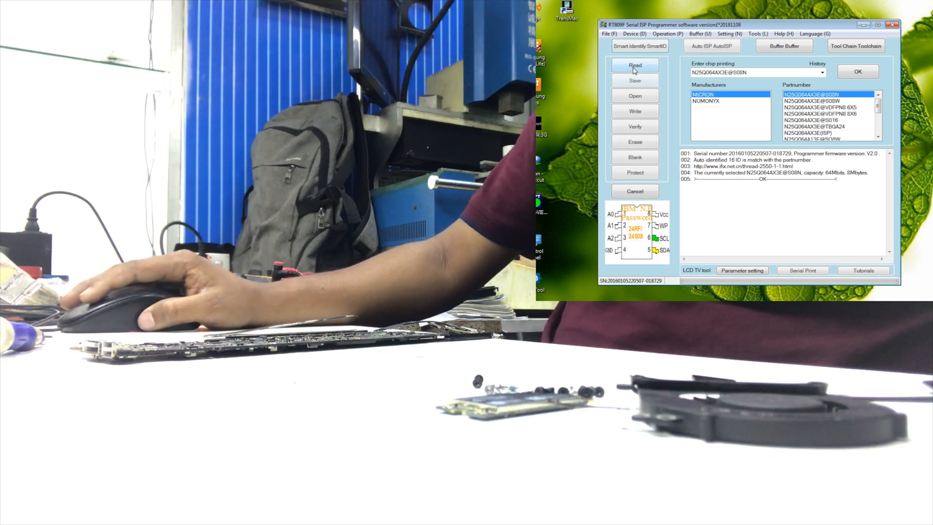
left_click(635, 65)
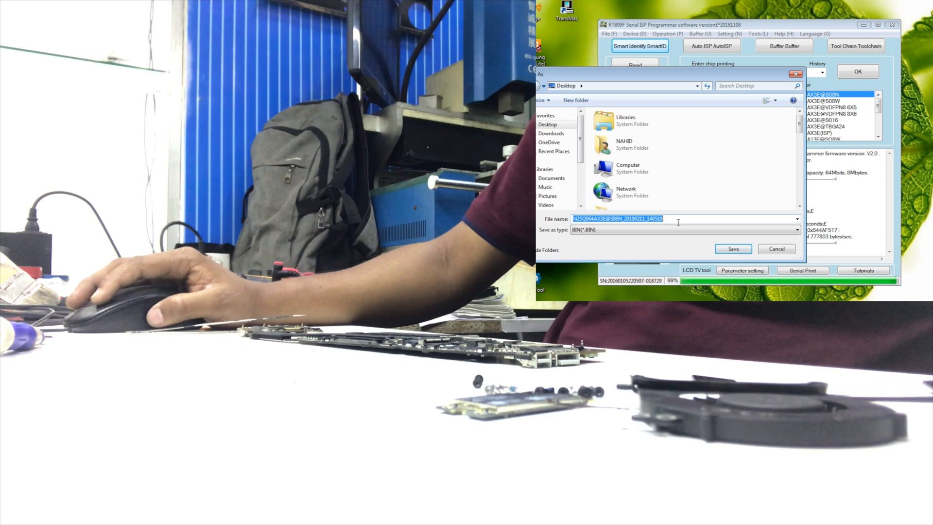
Save the dump to the desktop as '820-3435 backup.bin'
type("8")
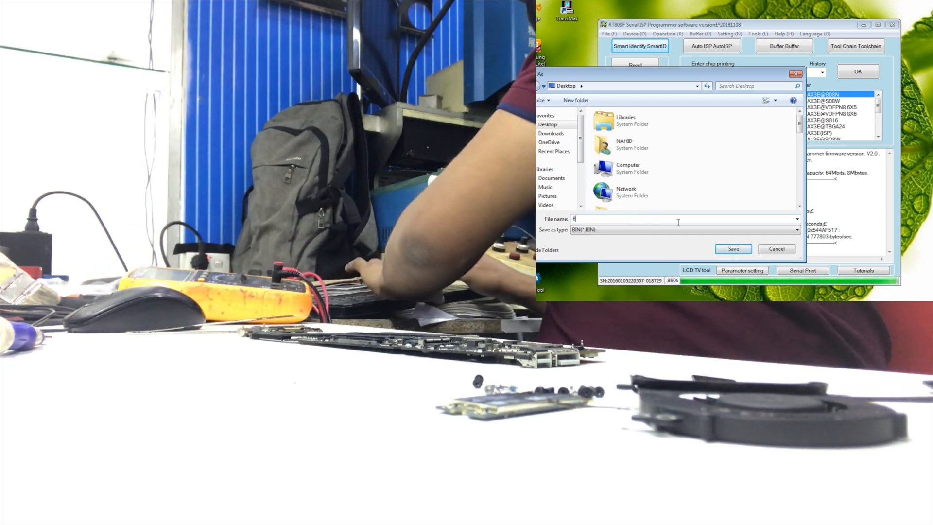
type("20-")
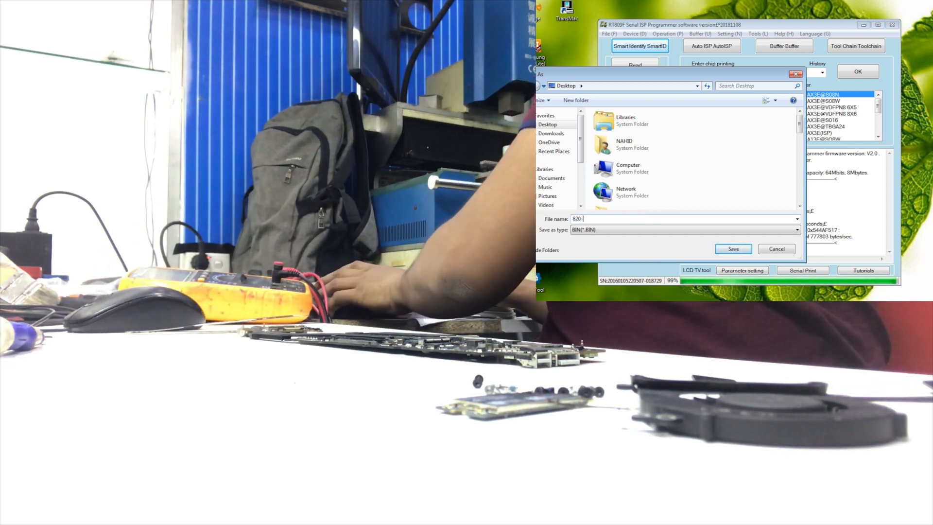
type("3435b backup")
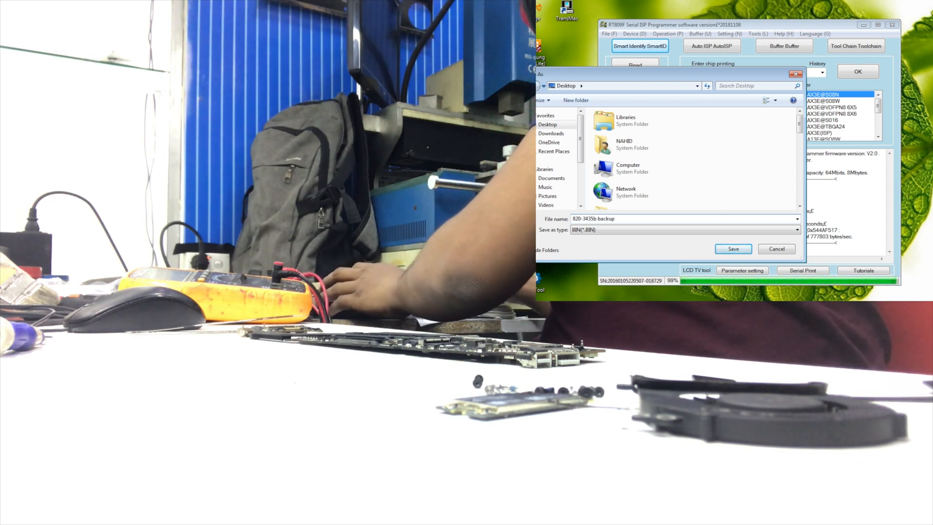
left_click(733, 249)
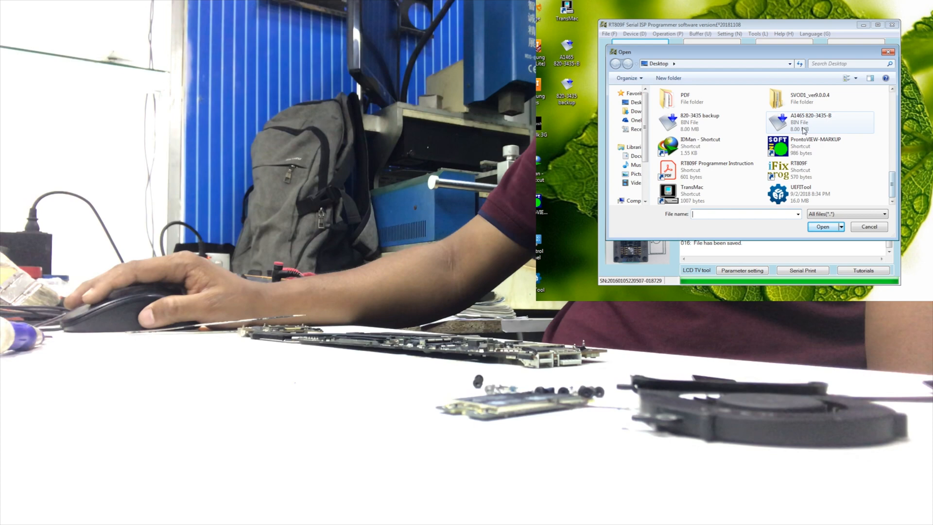
left_click(820, 122)
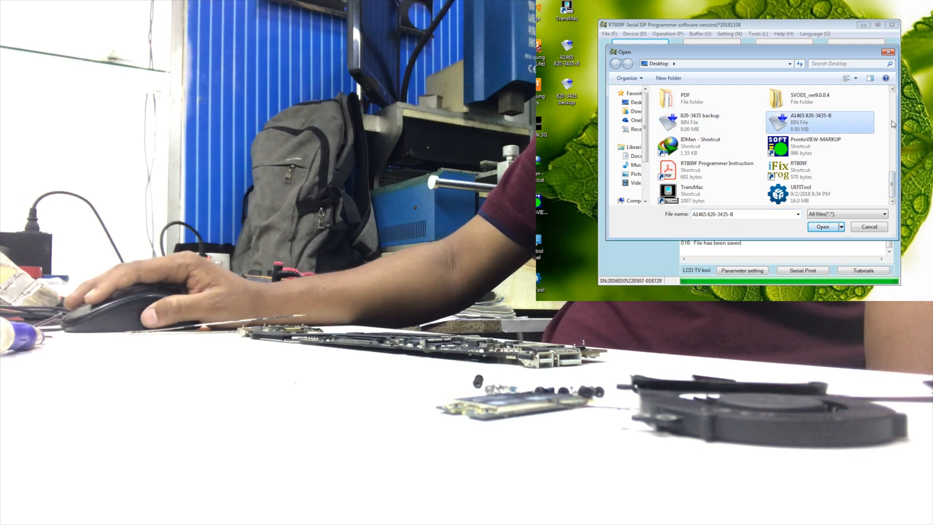
left_click(823, 227)
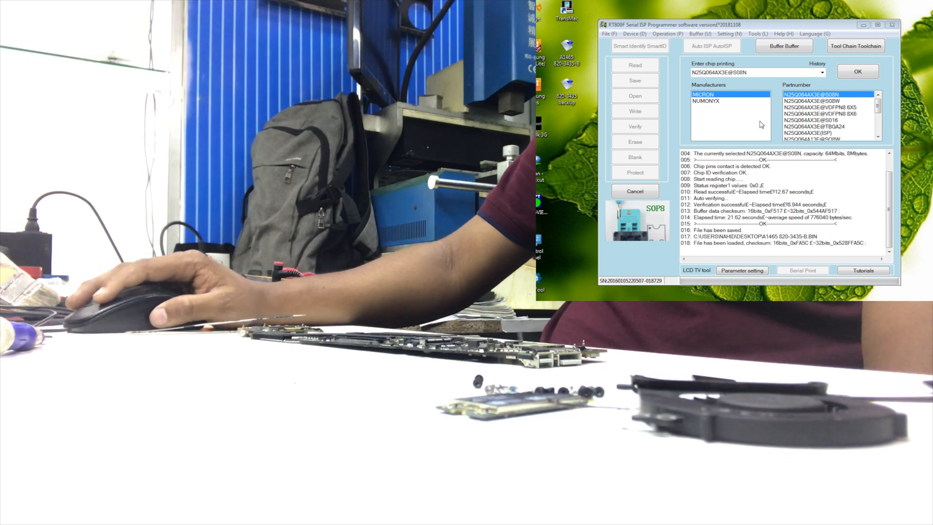
left_click(634, 111)
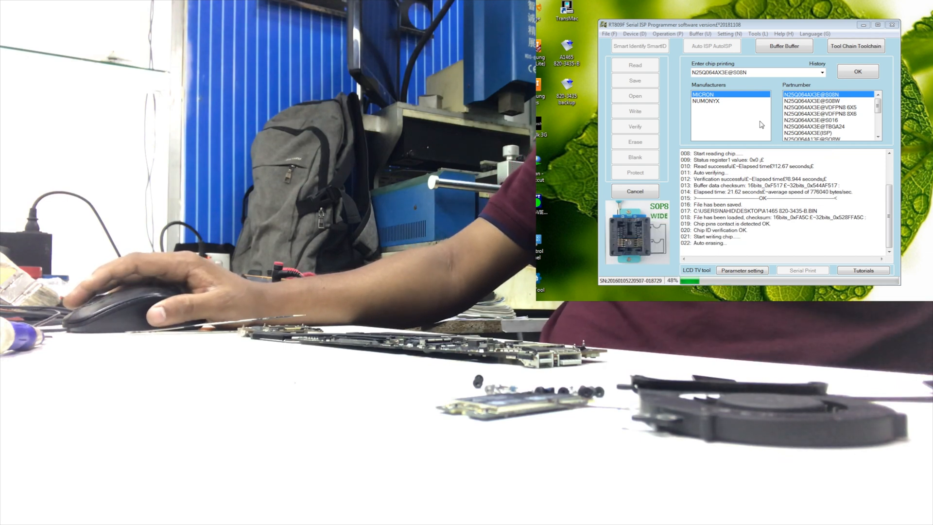